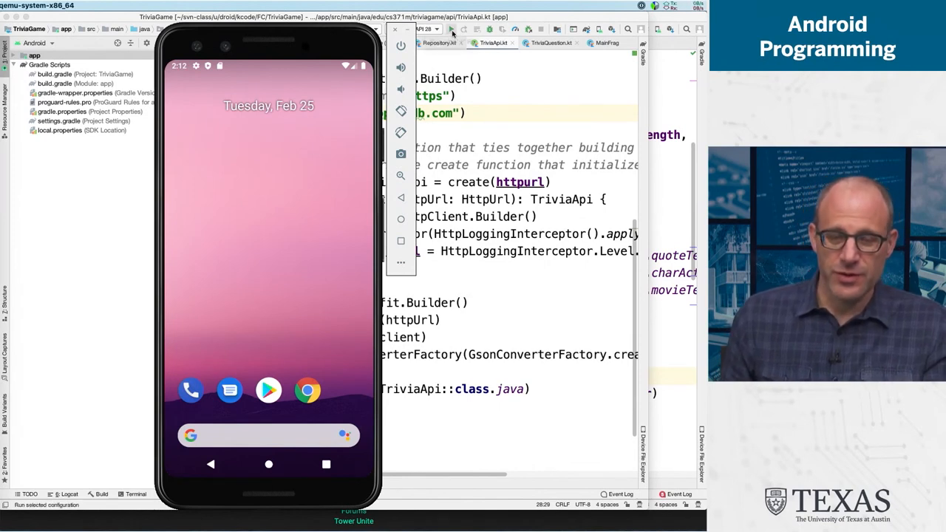
pyautogui.moveTo(448, 28)
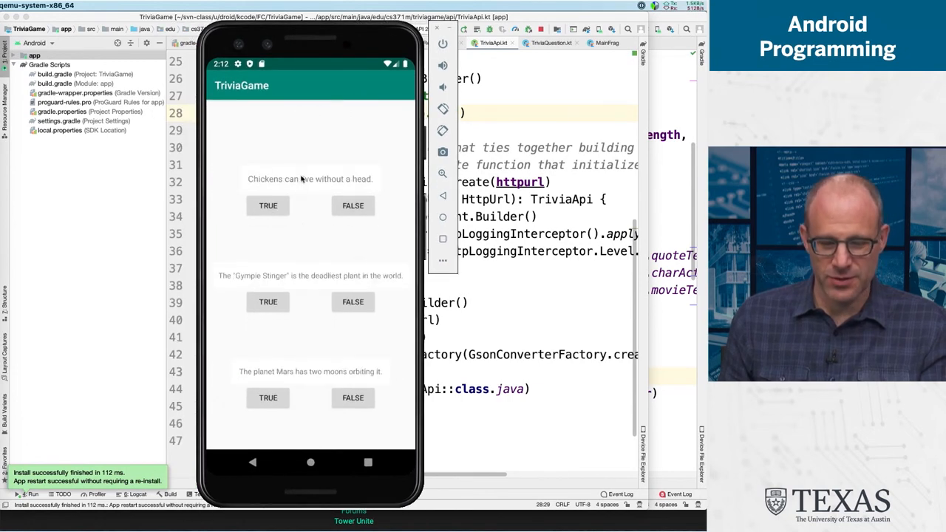
pyautogui.moveTo(327, 195)
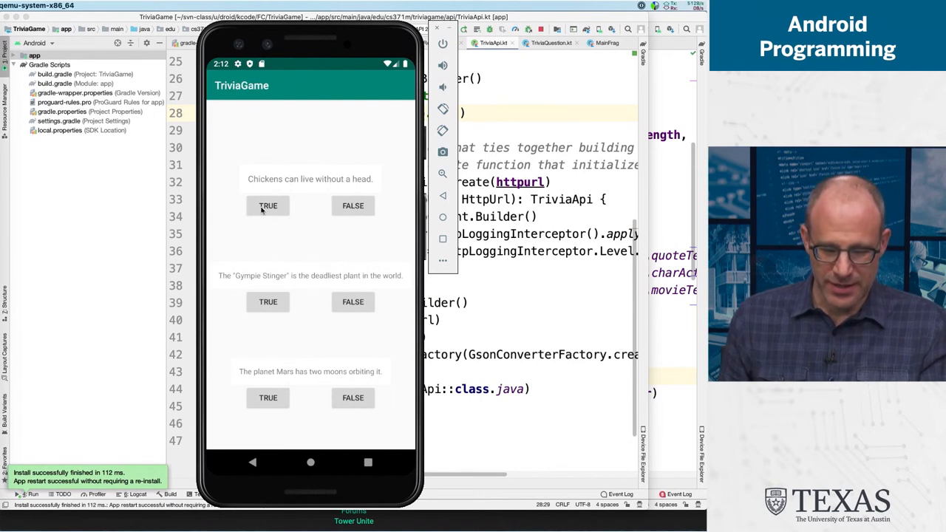
# - Answer the chickens, Gympie Stinger and Mars moons questions as true, then fetch a new batch
pyautogui.click(267, 205)
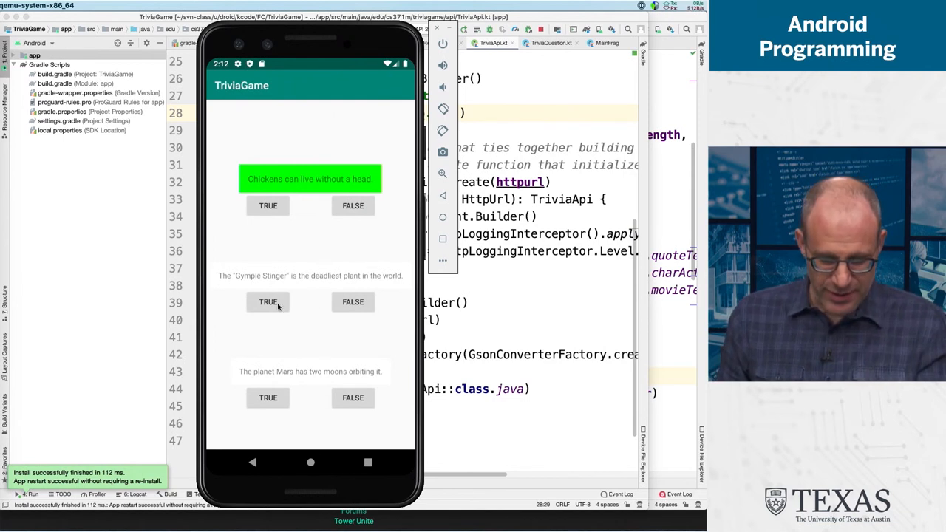
pyautogui.click(267, 301)
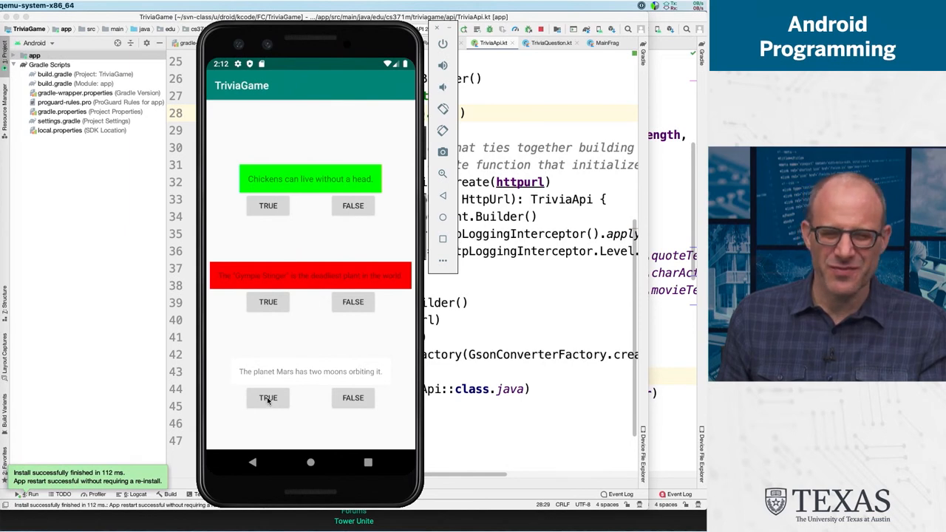
pyautogui.click(268, 399)
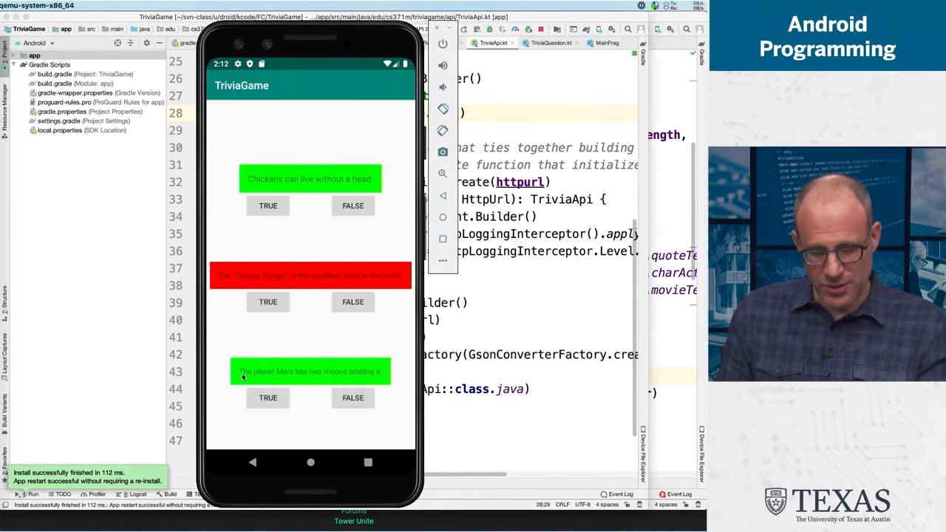
pyautogui.moveTo(314, 187)
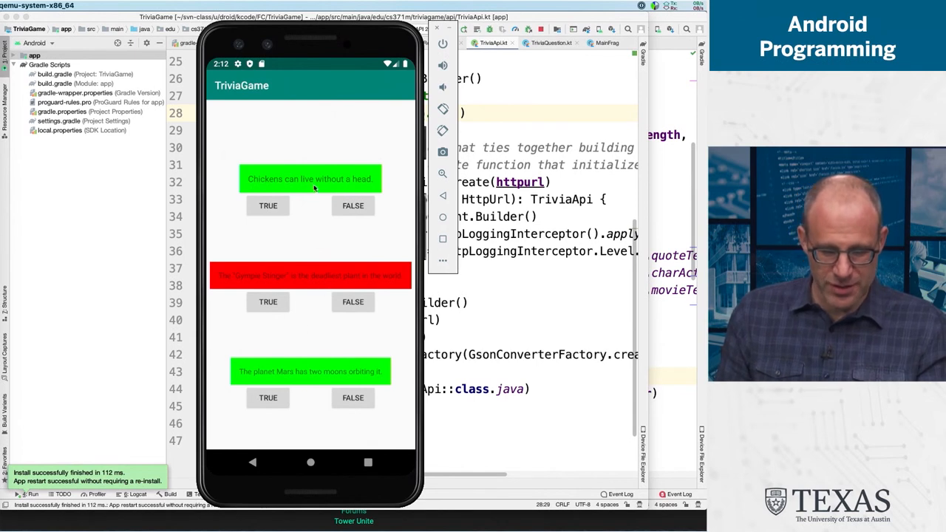
pyautogui.click(351, 206)
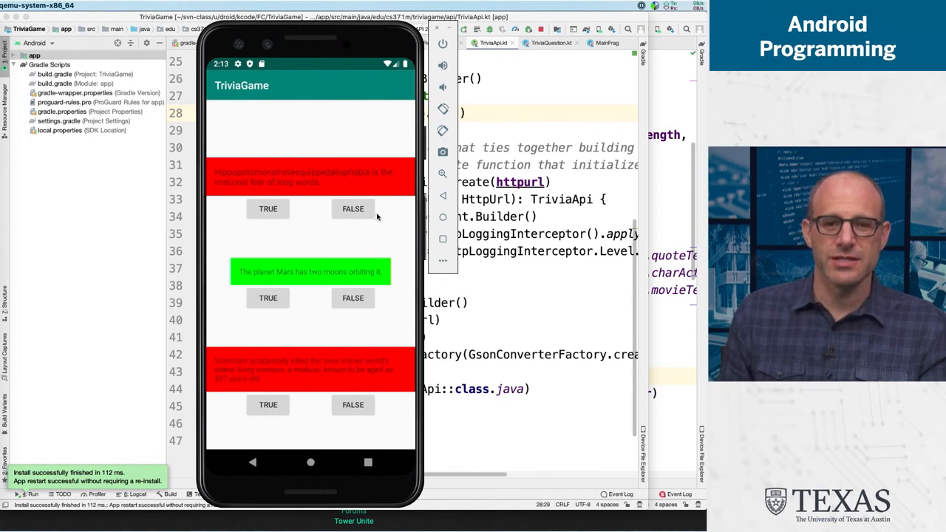
pyautogui.moveTo(361, 154)
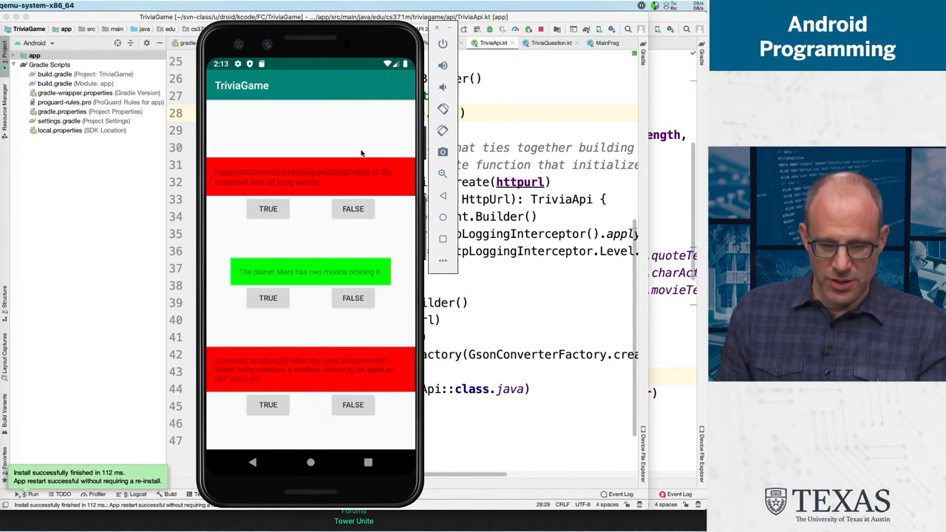
pyautogui.moveTo(364, 148)
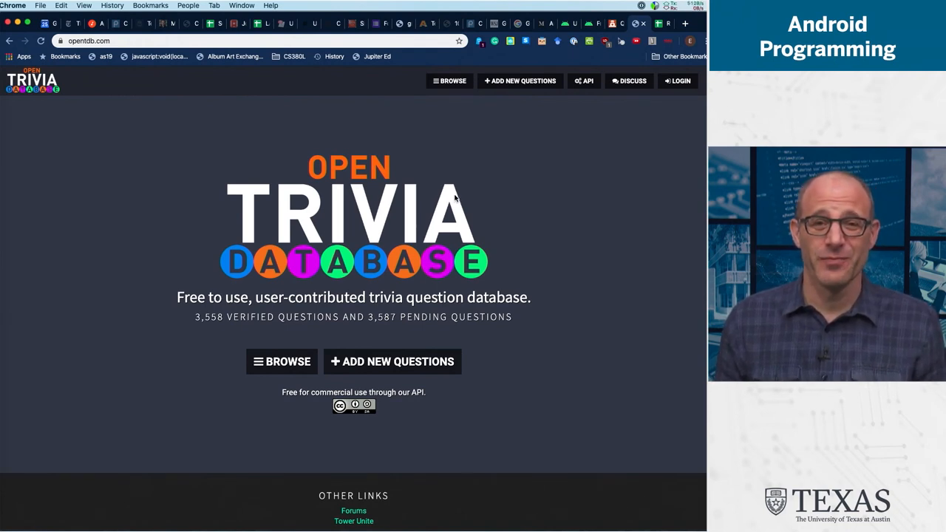
pyautogui.moveTo(552, 208)
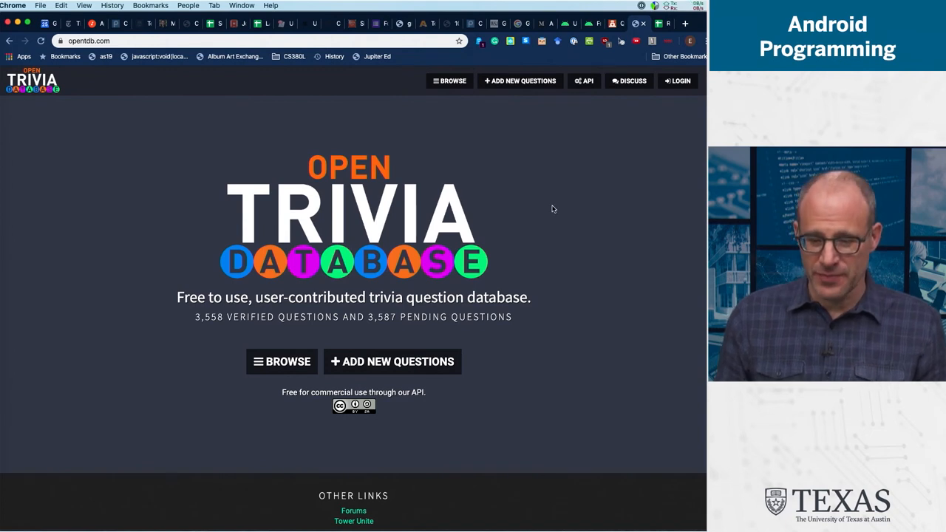
pyautogui.moveTo(384, 254)
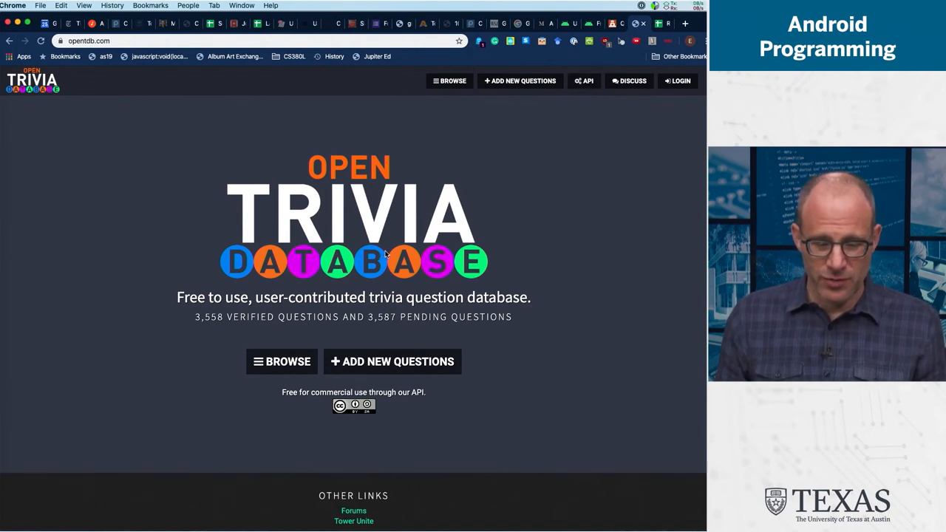
pyautogui.moveTo(544, 165)
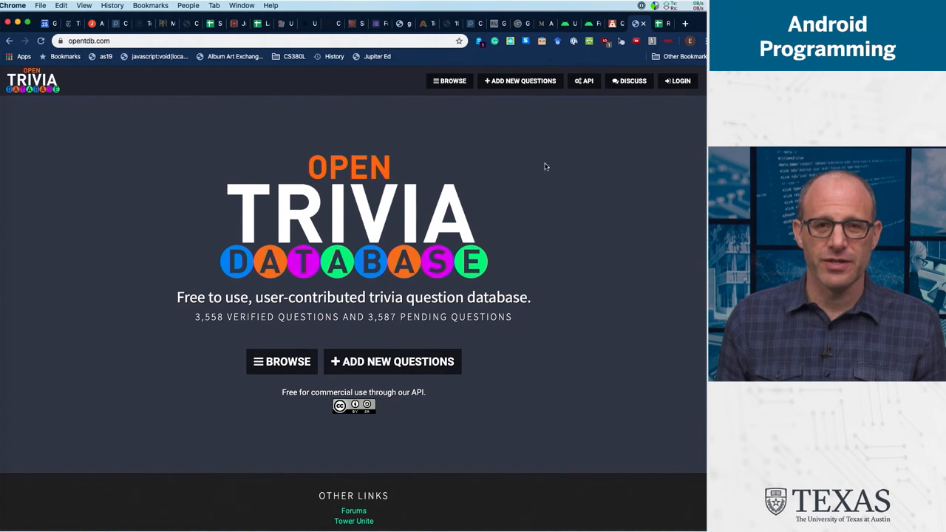
pyautogui.moveTo(585, 80)
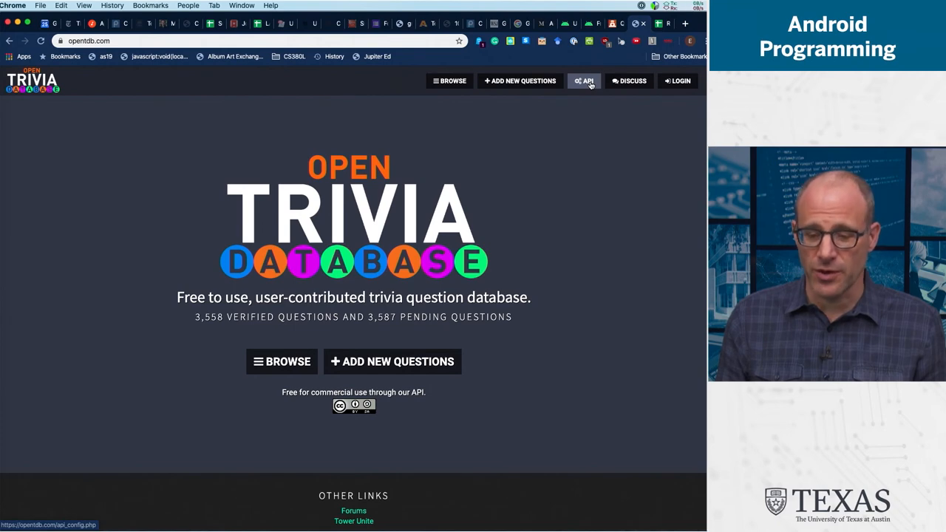
# - Expand API DOCUMENTATION on the API page and scroll through its contents
pyautogui.click(584, 79)
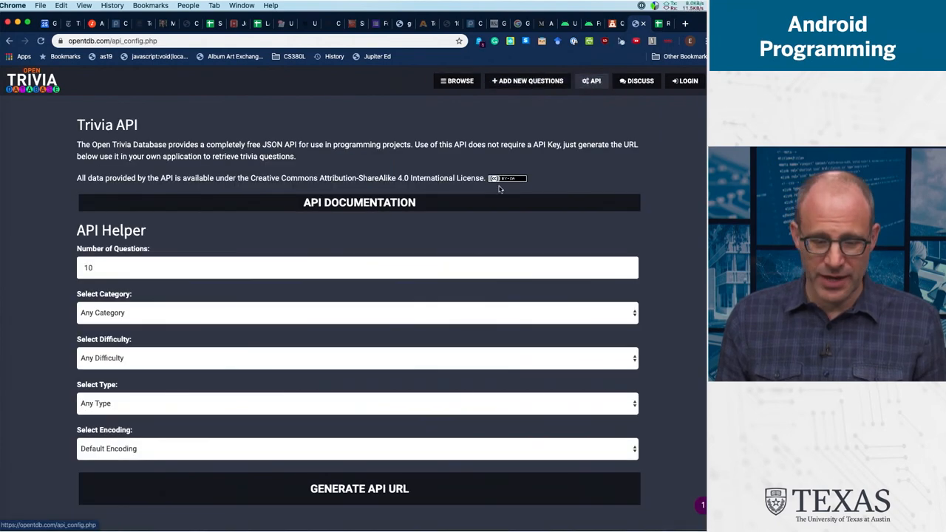
pyautogui.click(358, 202)
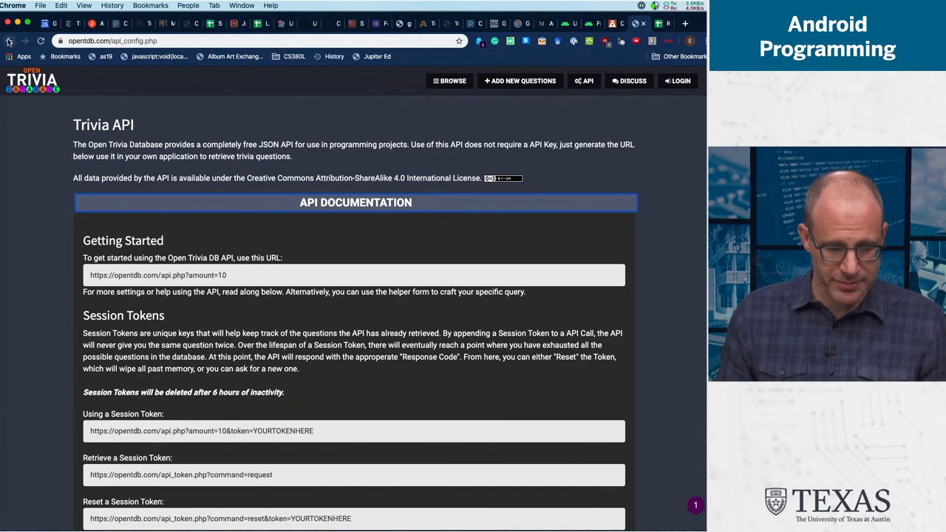
pyautogui.scroll(-3)
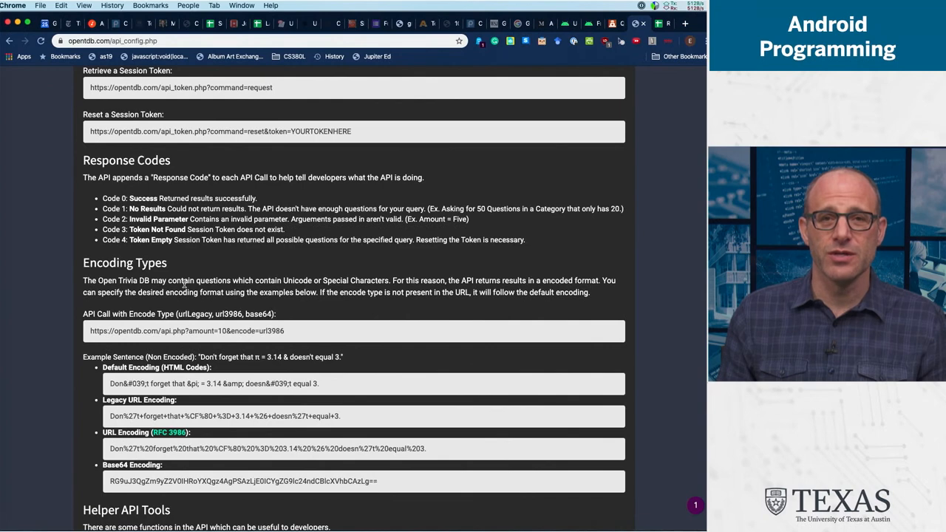
pyautogui.scroll(3)
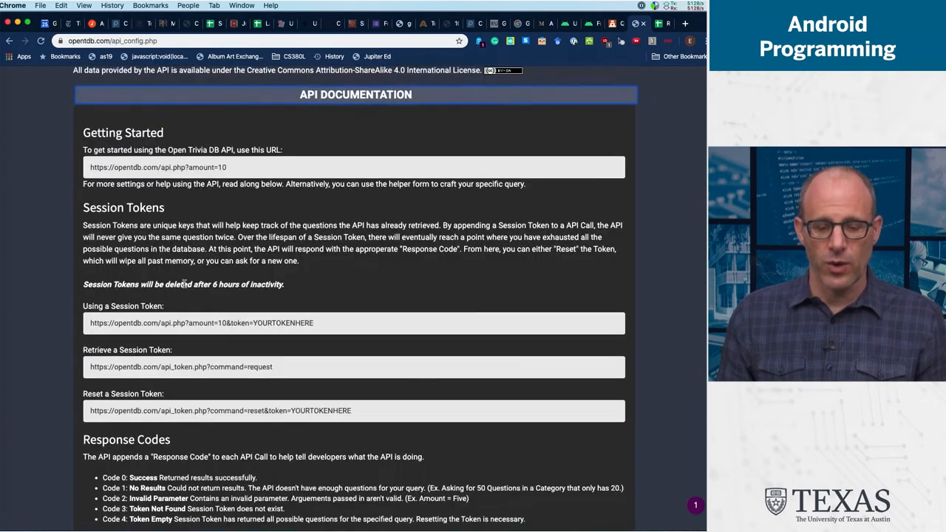
pyautogui.scroll(3)
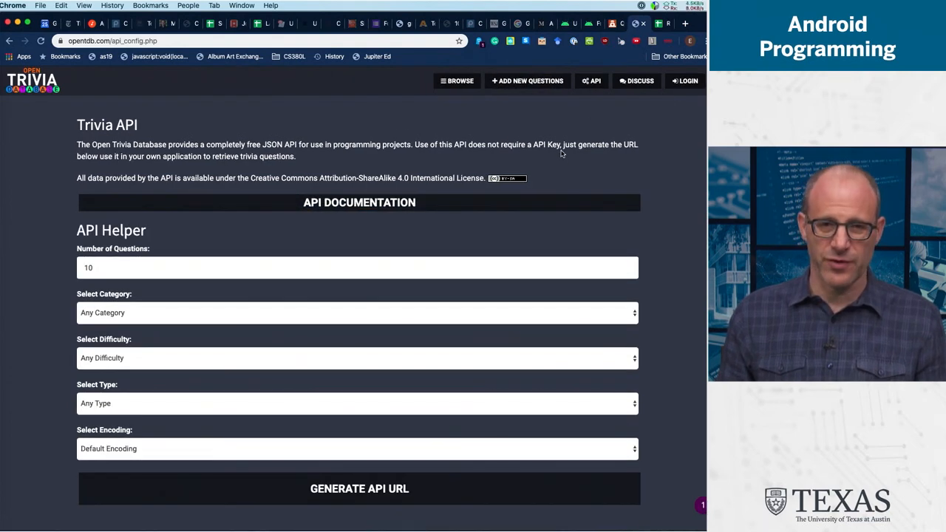
pyautogui.moveTo(306, 131)
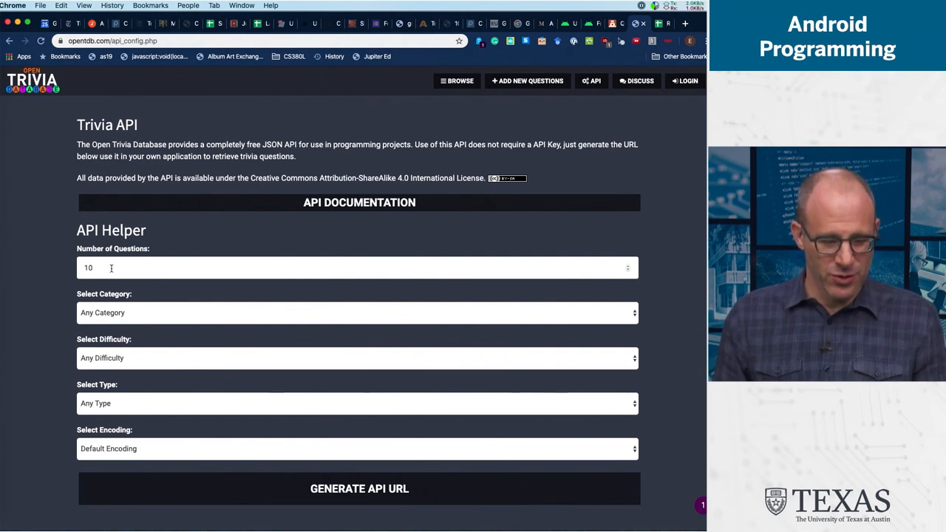
# - Fill the API Helper with 3 questions, Medium difficulty and the default encoding
pyautogui.write('3')
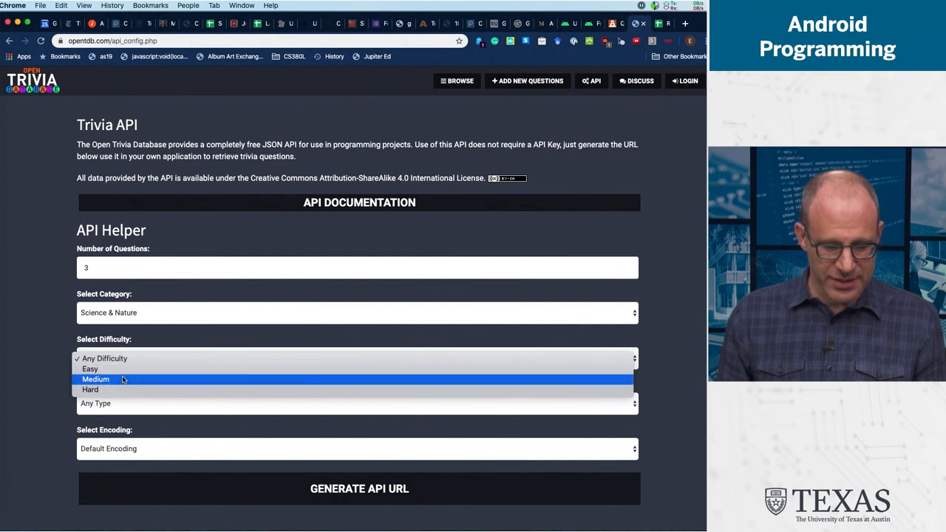
pyautogui.click(95, 378)
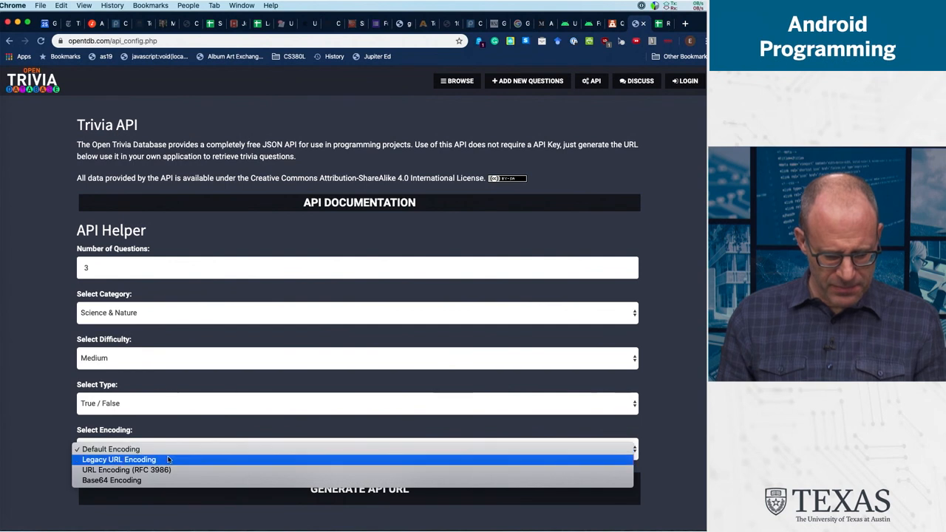
pyautogui.moveTo(165, 470)
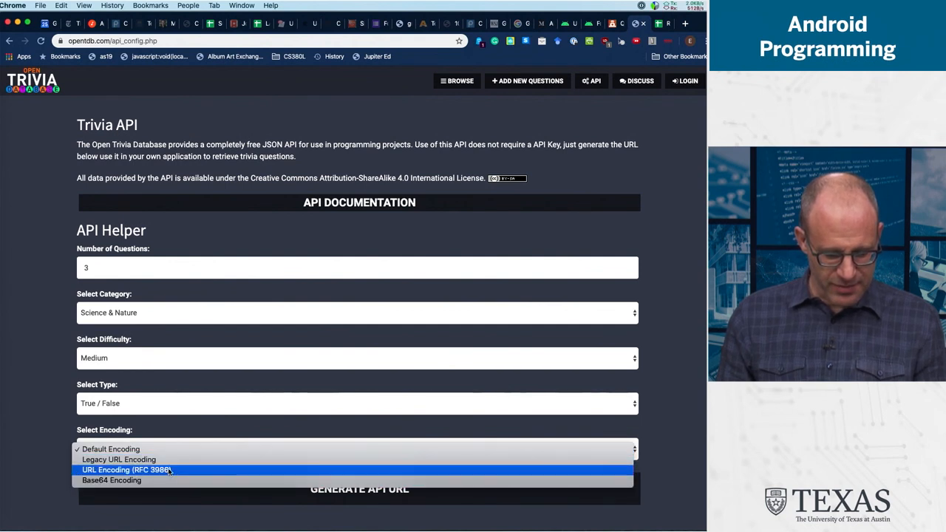
pyautogui.click(130, 470)
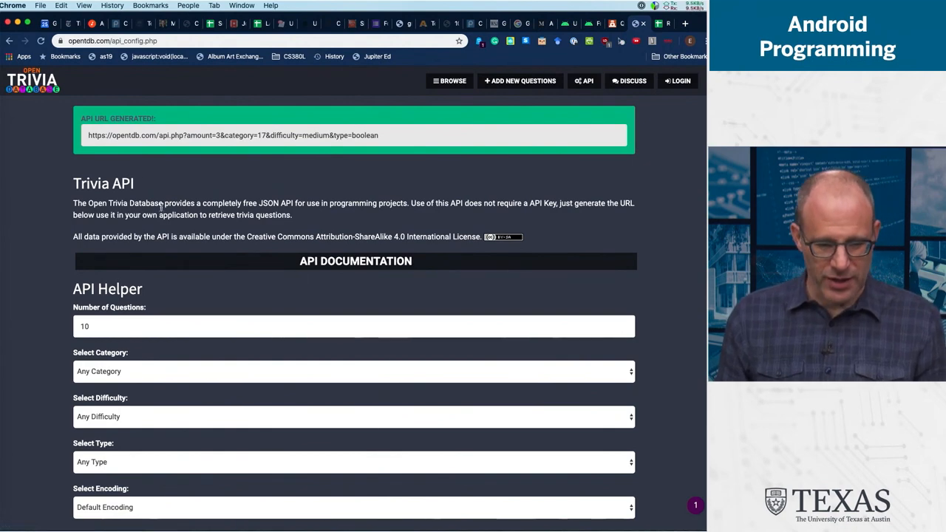
pyautogui.doubleClick(232, 136)
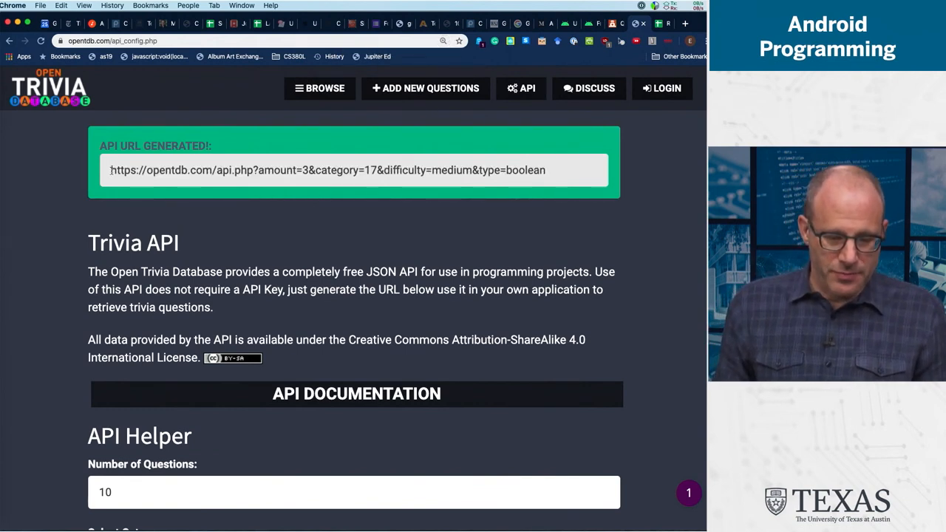
pyautogui.doubleClick(122, 170)
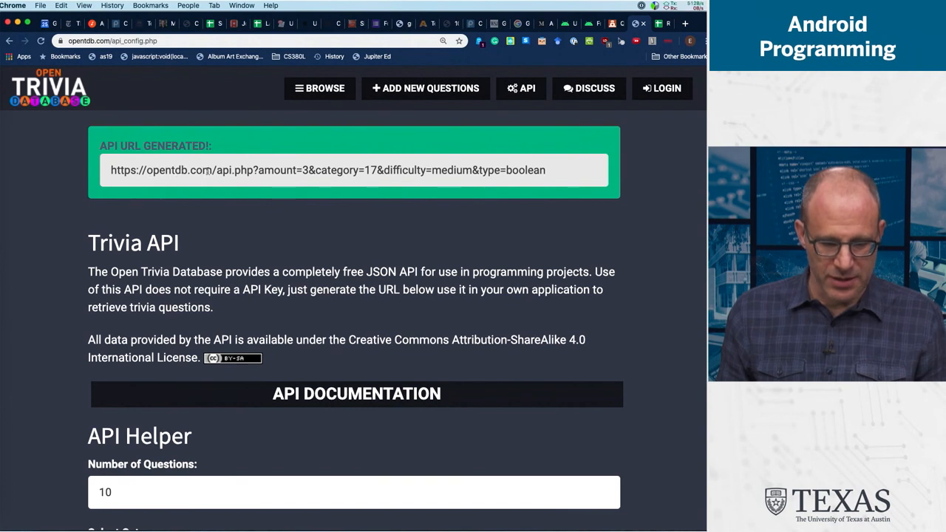
pyautogui.doubleClick(223, 170)
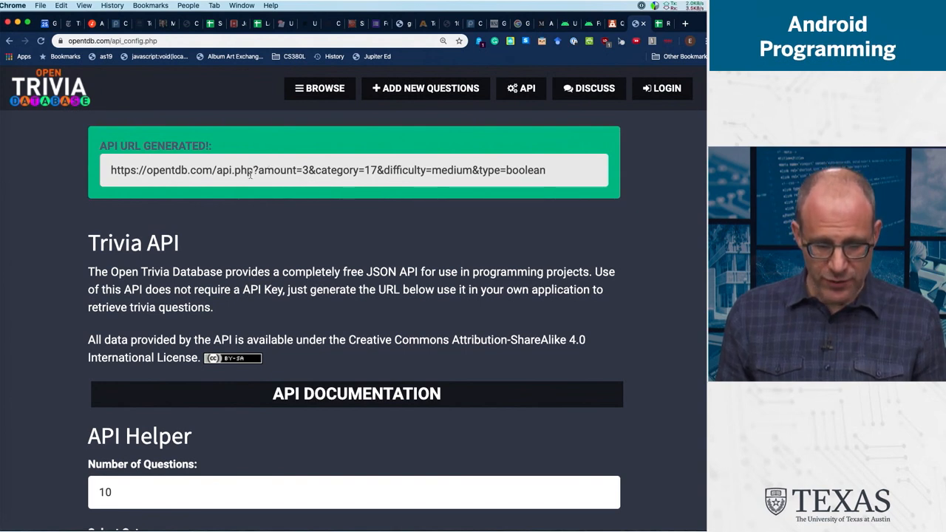
pyautogui.doubleClick(275, 170)
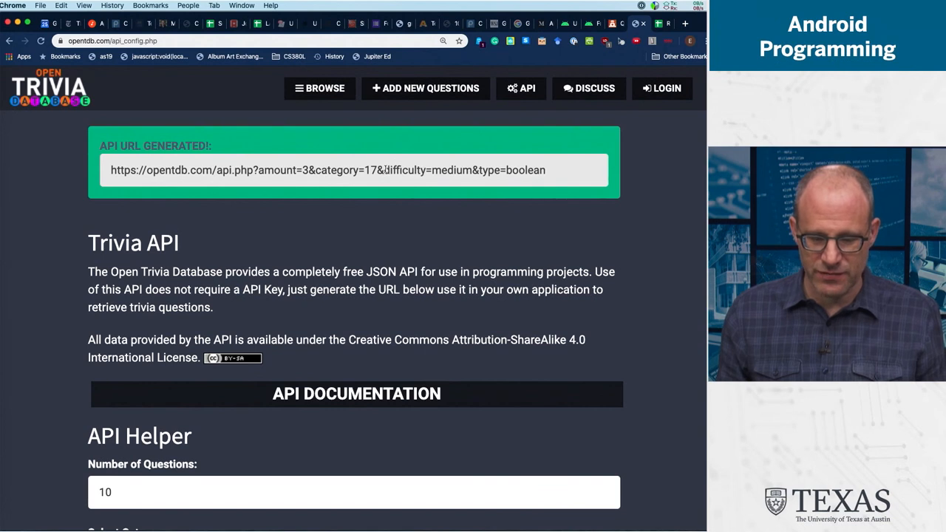
pyautogui.doubleClick(428, 170)
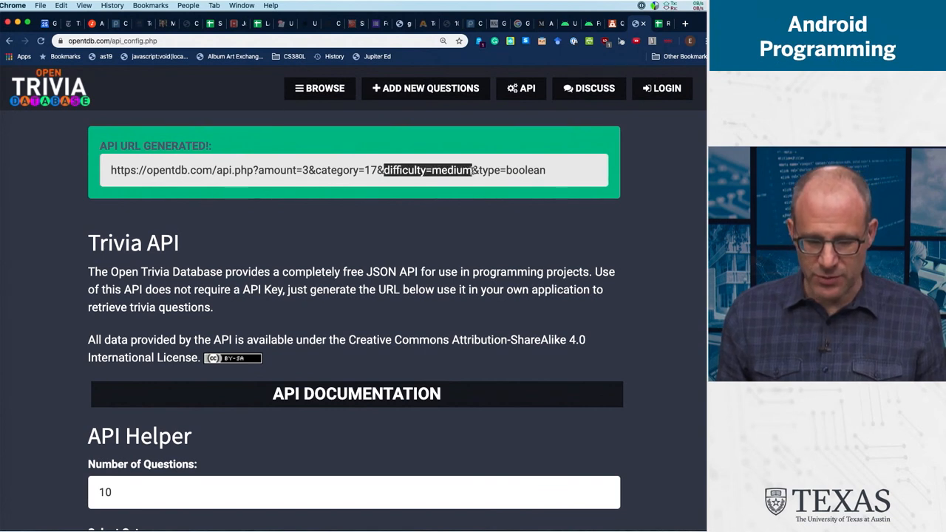